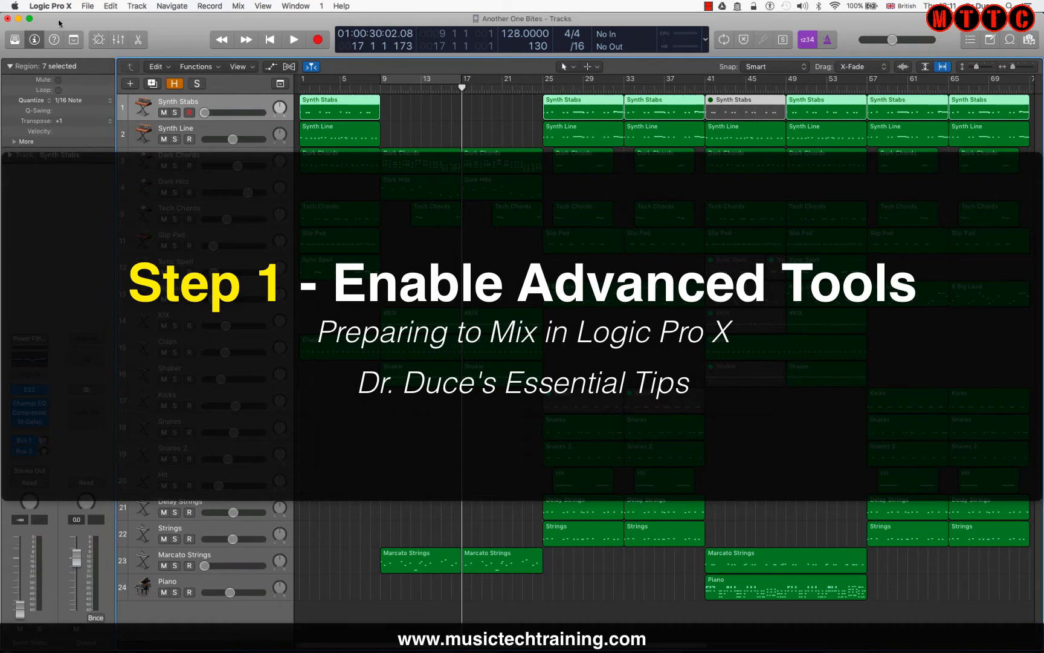
# Enable all advanced tools in Preferences > Advanced, then close Preferences.
pyautogui.click(50, 6)
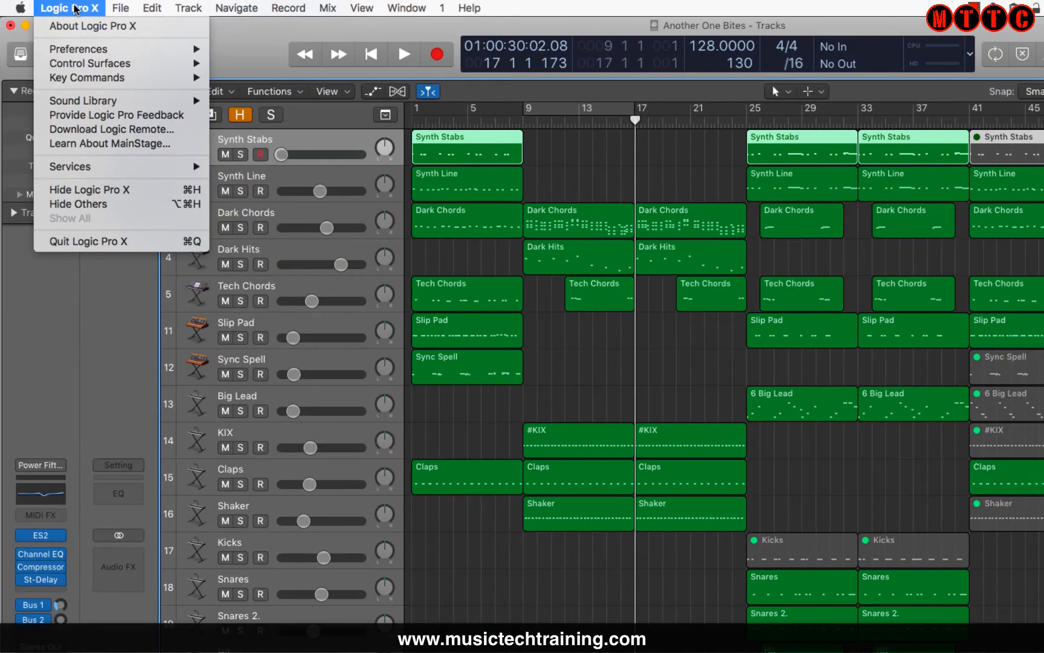
pyautogui.moveTo(78, 49)
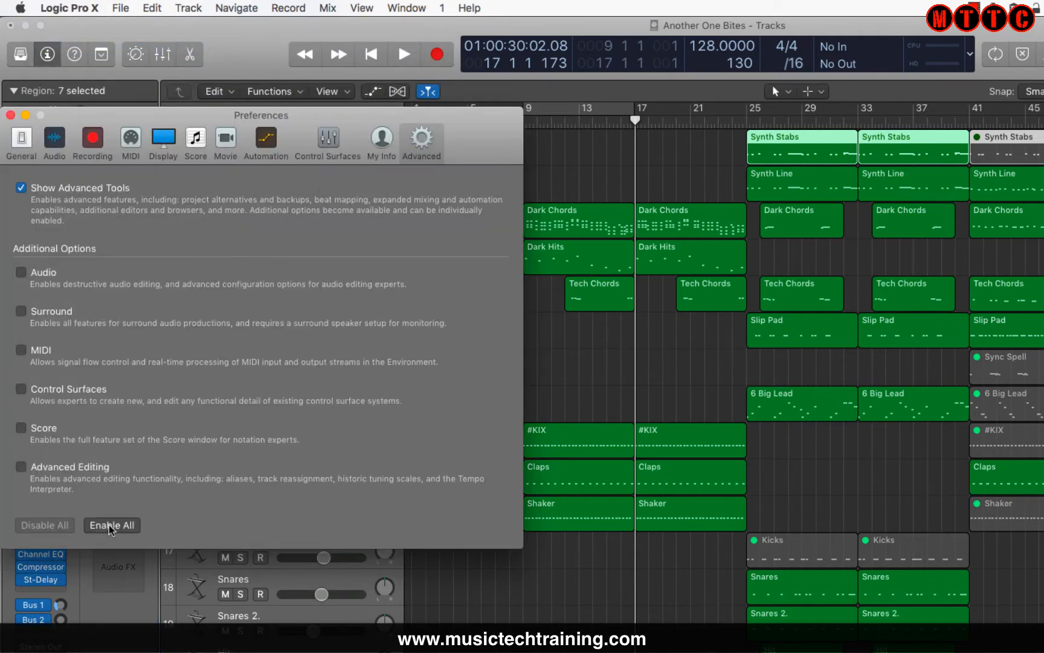
pyautogui.click(111, 524)
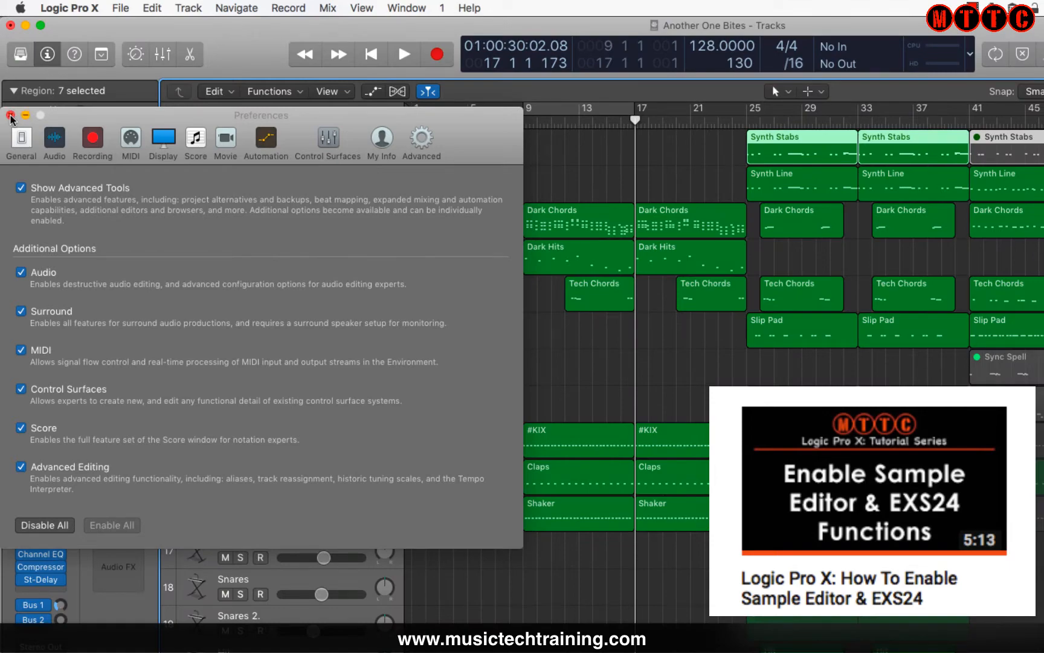
pyautogui.click(11, 116)
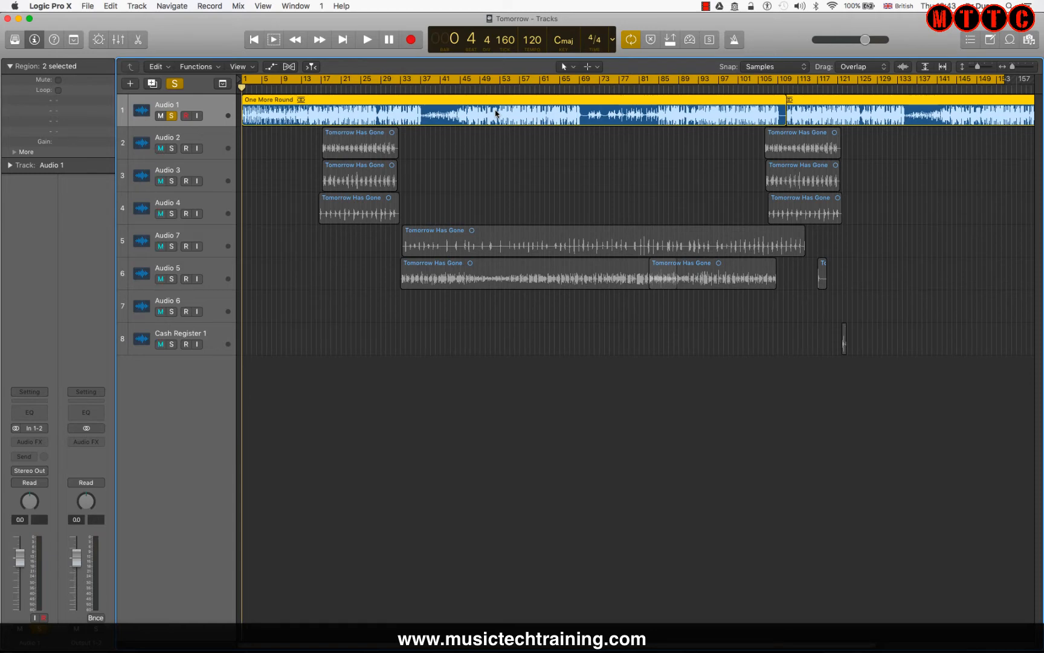
pyautogui.moveTo(941, 273)
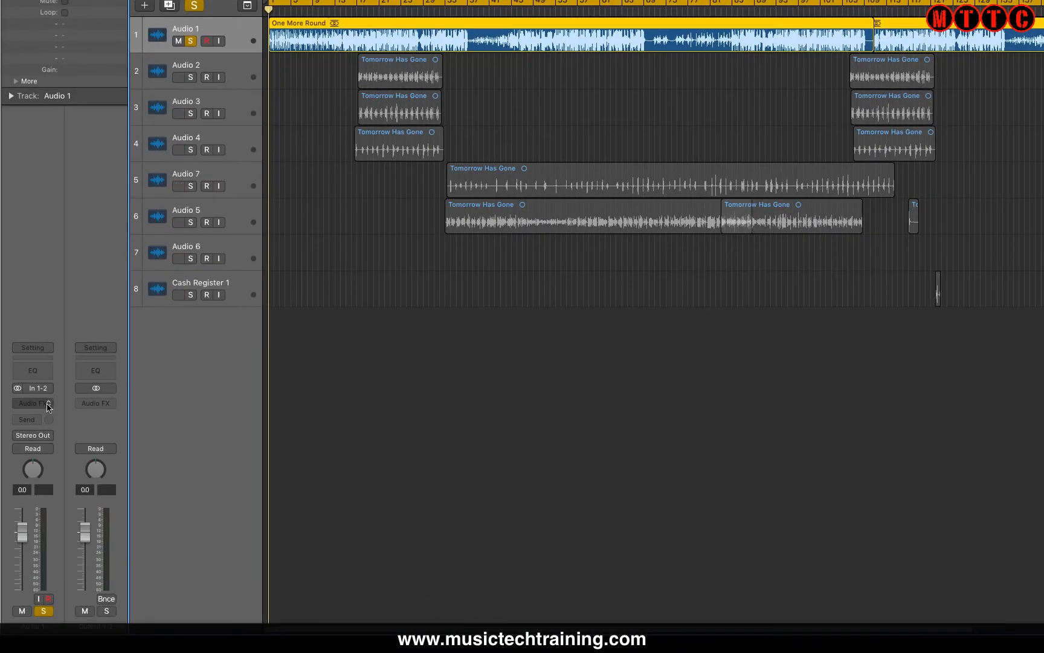
# Insert a stereo BPM Counter on Audio 1 and play the song so it reads 90 BPM.
pyautogui.click(33, 403)
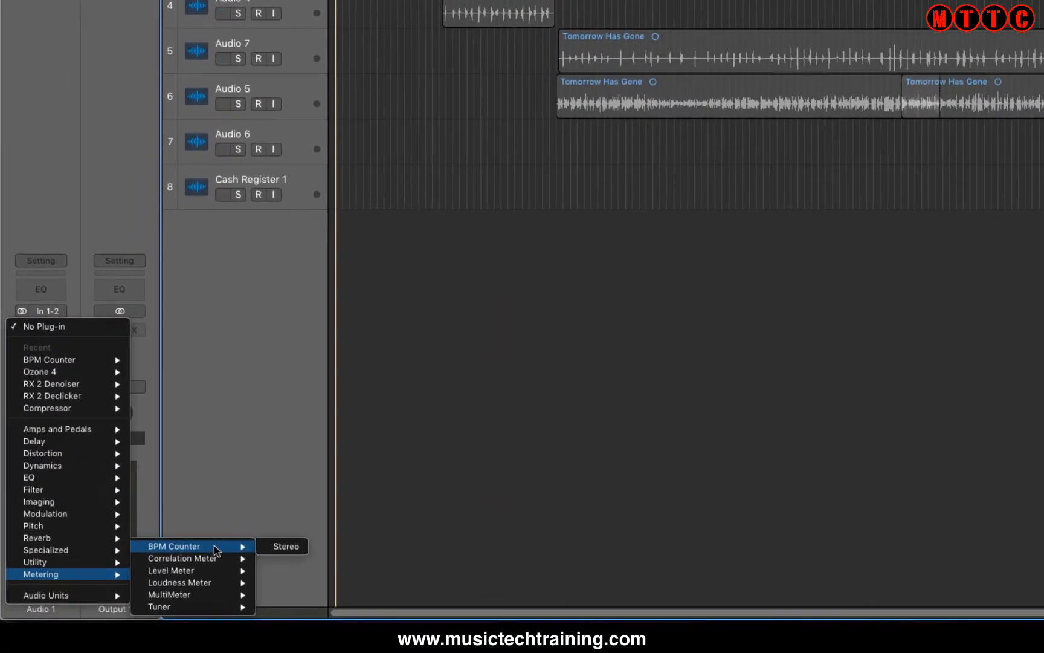
pyautogui.click(286, 546)
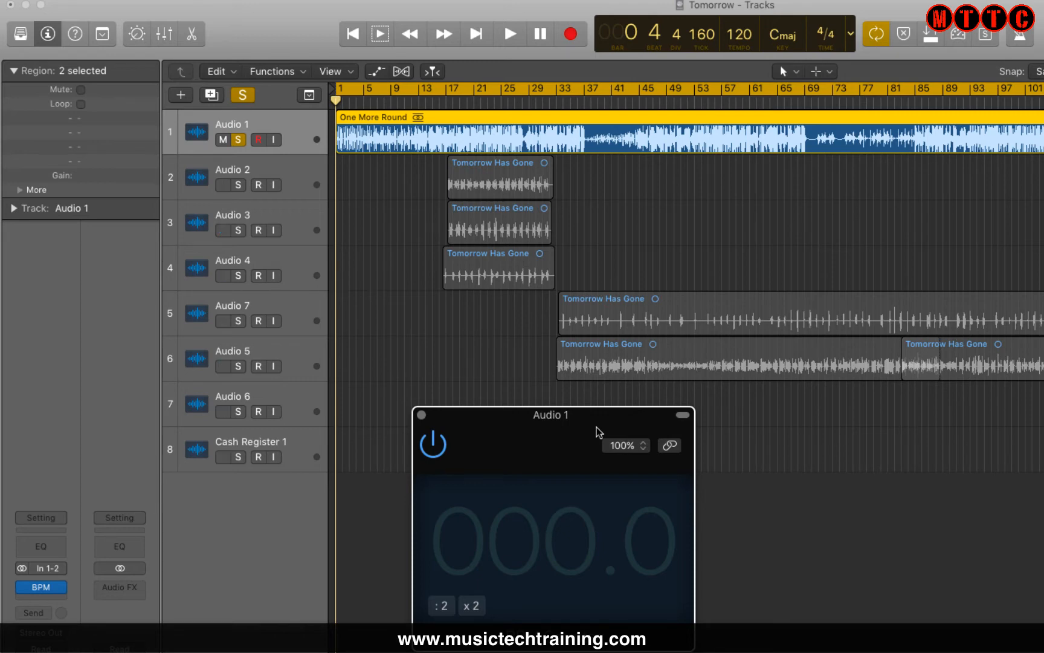
pyautogui.click(510, 34)
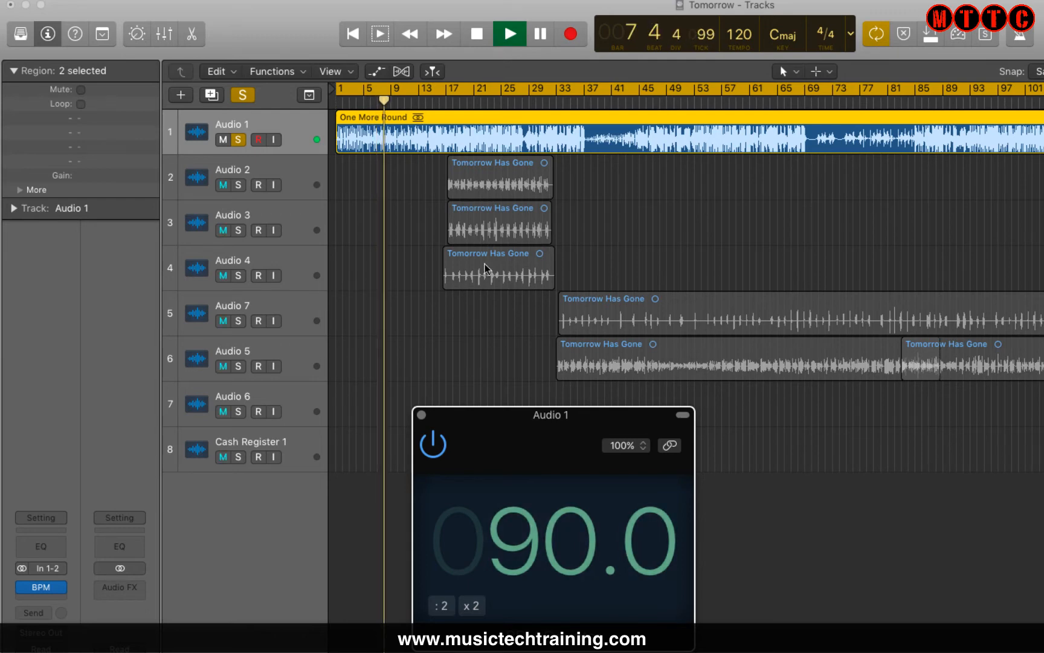
# Stop playback after the BPM Counter settles on 90, leaving the tempo at 120.
pyautogui.click(509, 33)
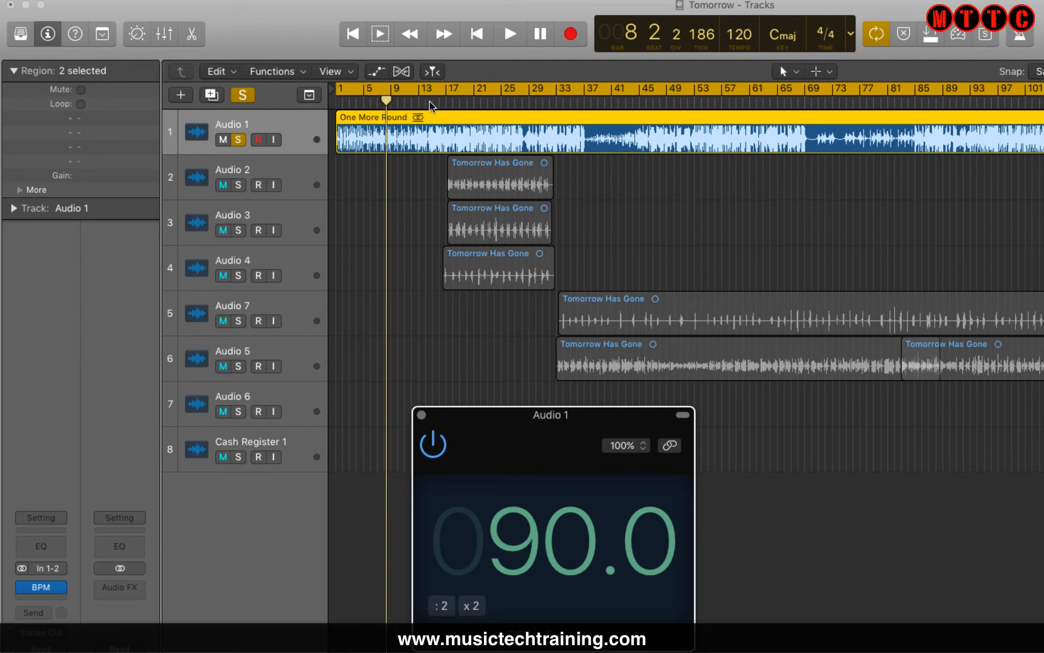
pyautogui.click(510, 34)
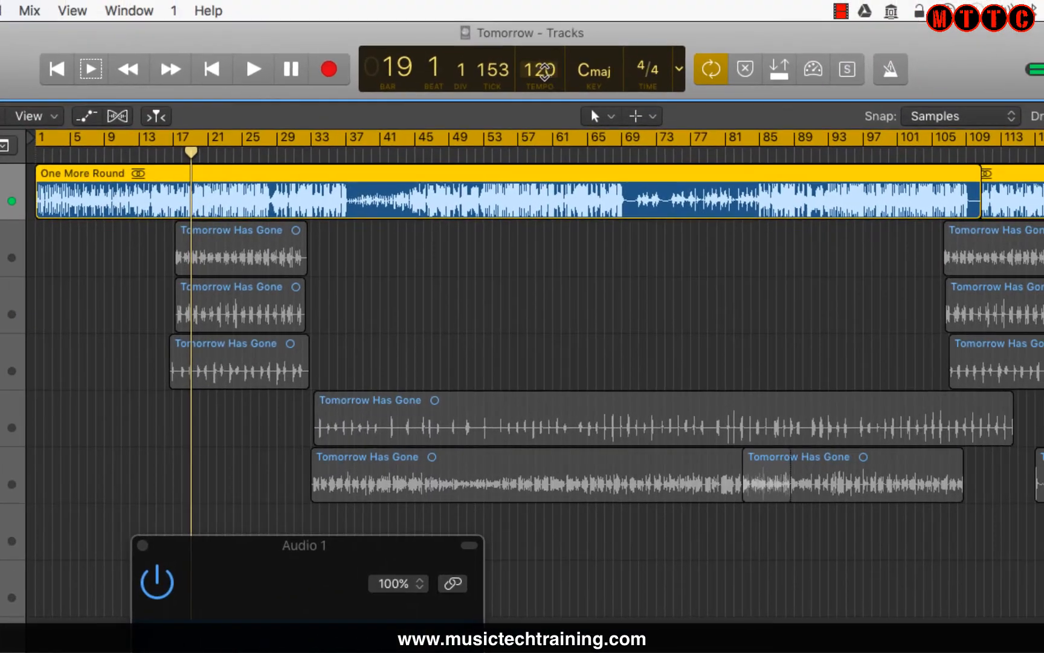
pyautogui.click(540, 70)
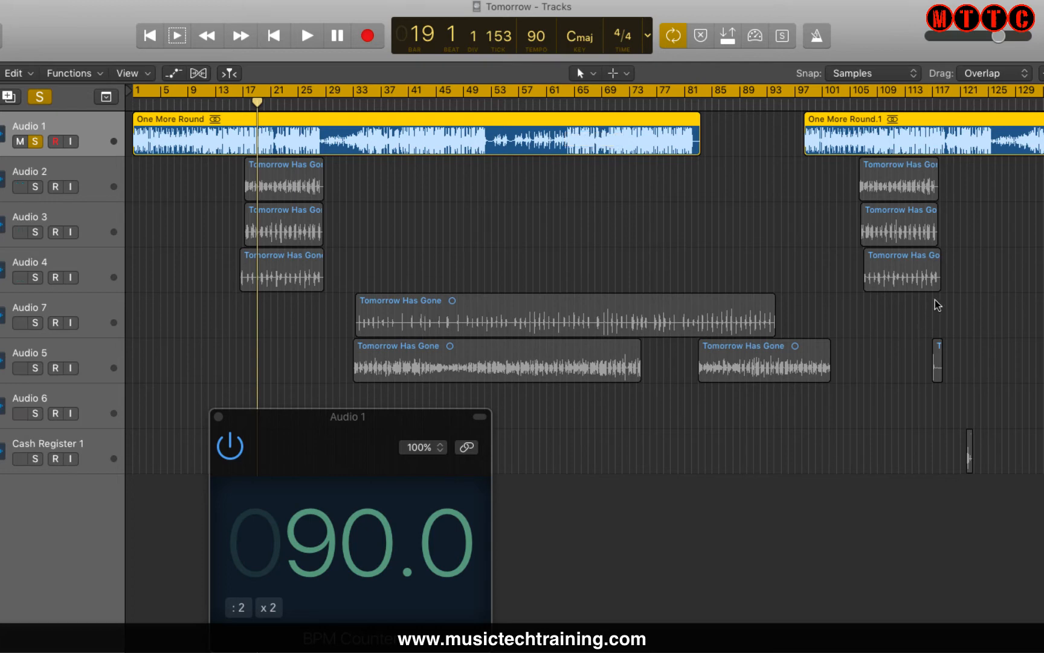
pyautogui.moveTo(674, 283)
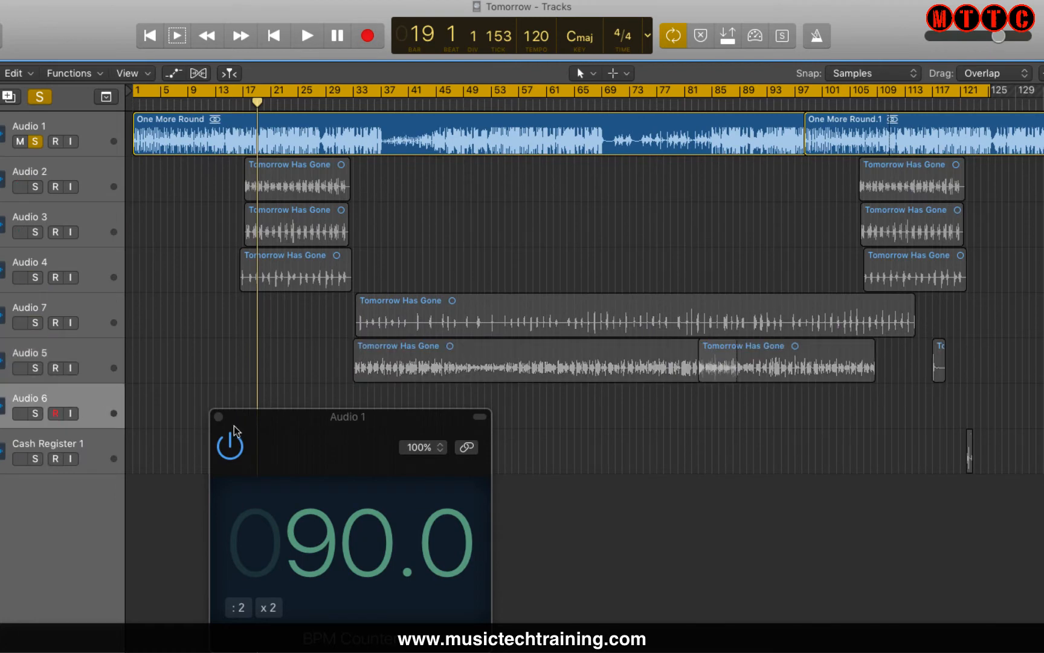
# Close the BPM Counter and export Audio 2 as a 16-bit AIFF into Bounces.
pyautogui.click(218, 417)
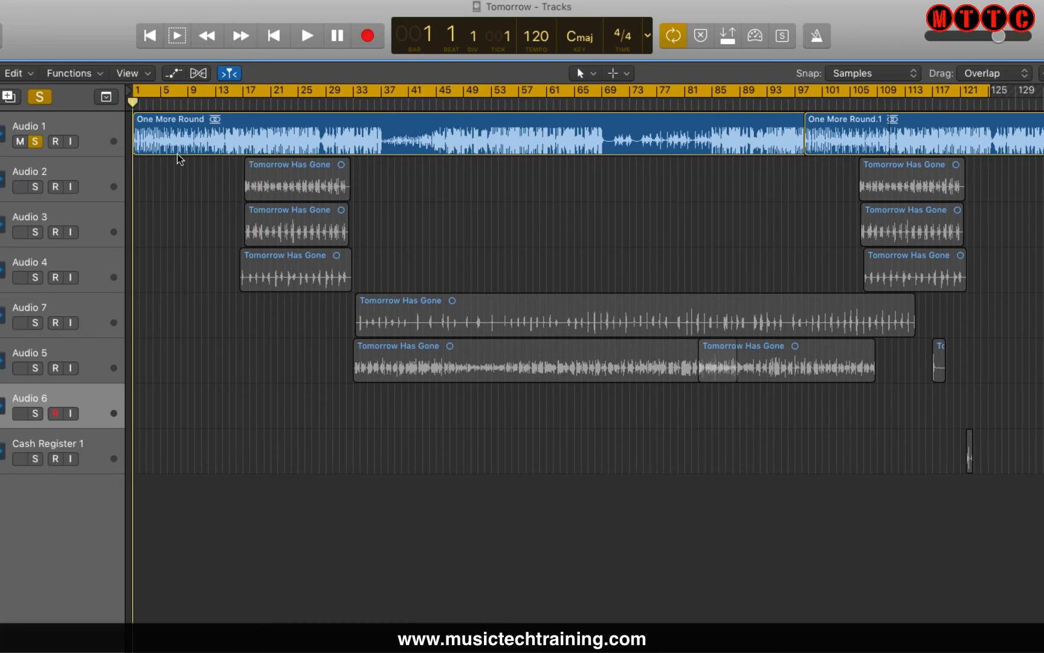
pyautogui.moveTo(136, 185)
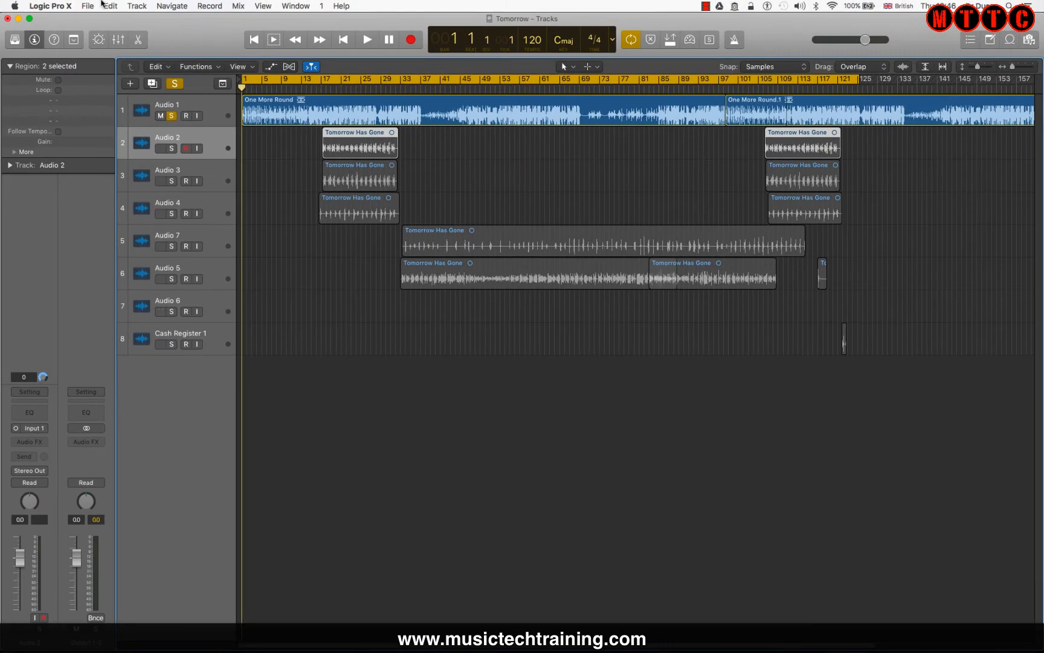
pyautogui.click(87, 6)
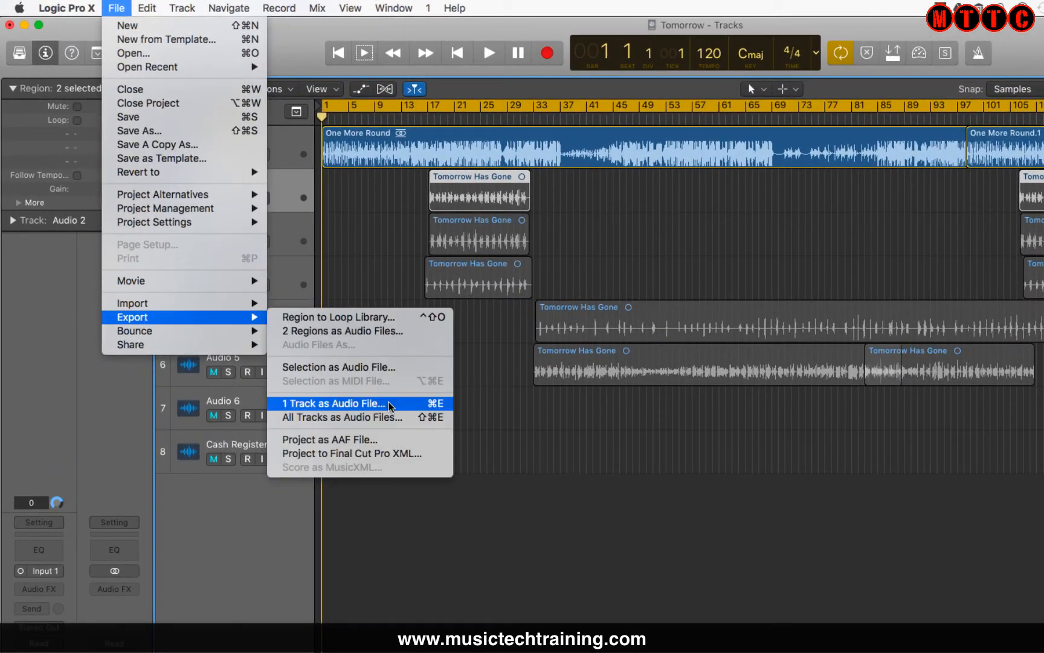
pyautogui.click(333, 403)
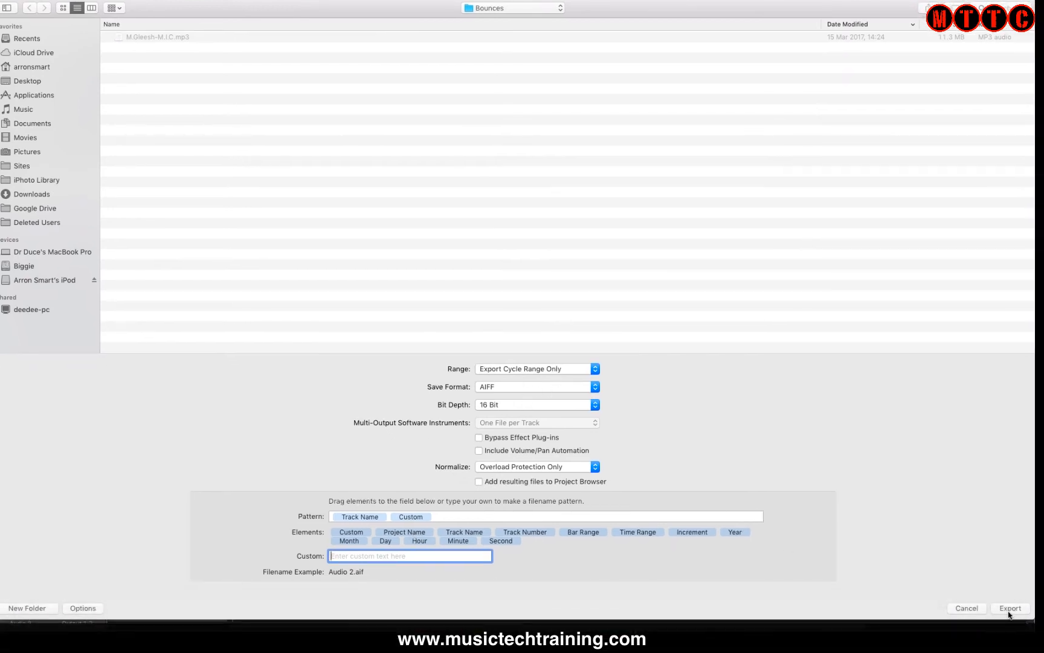
pyautogui.click(1009, 607)
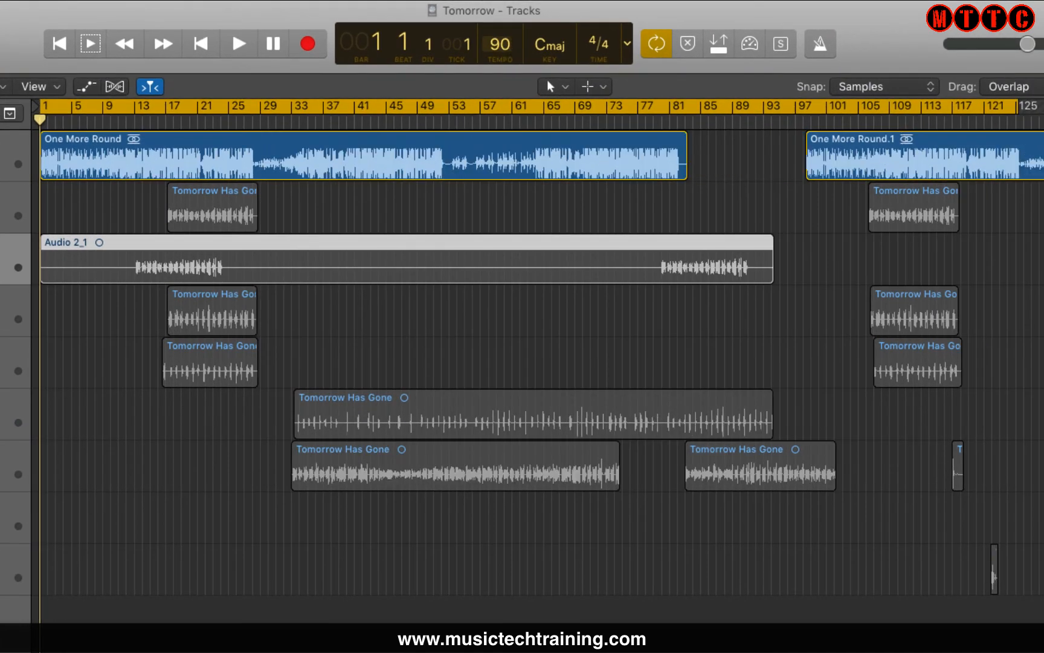
pyautogui.moveTo(683, 295)
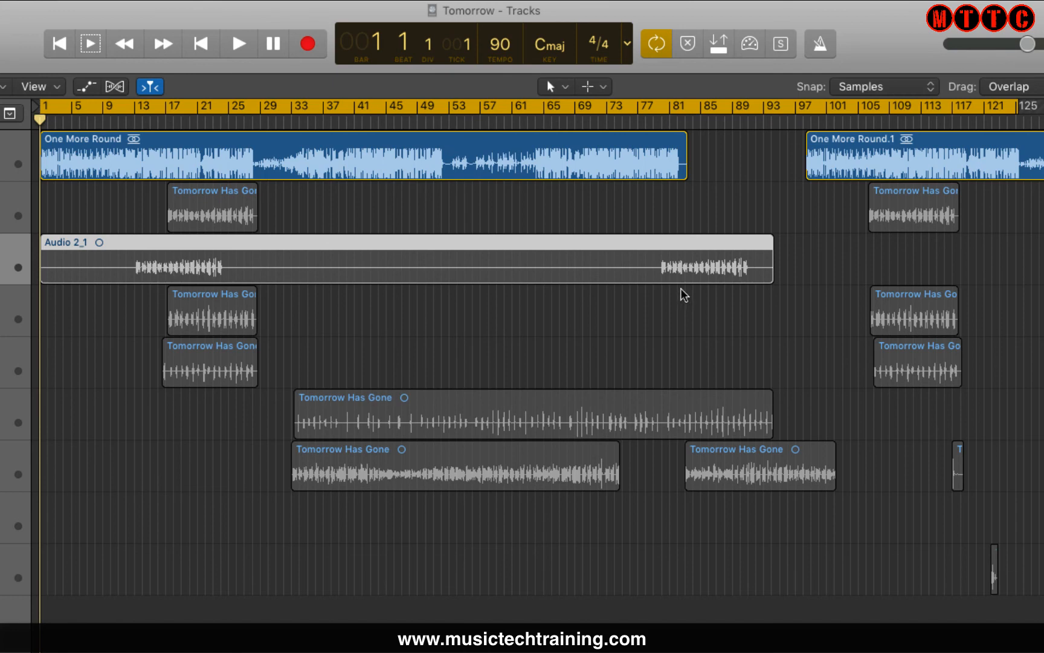
pyautogui.moveTo(164, 204)
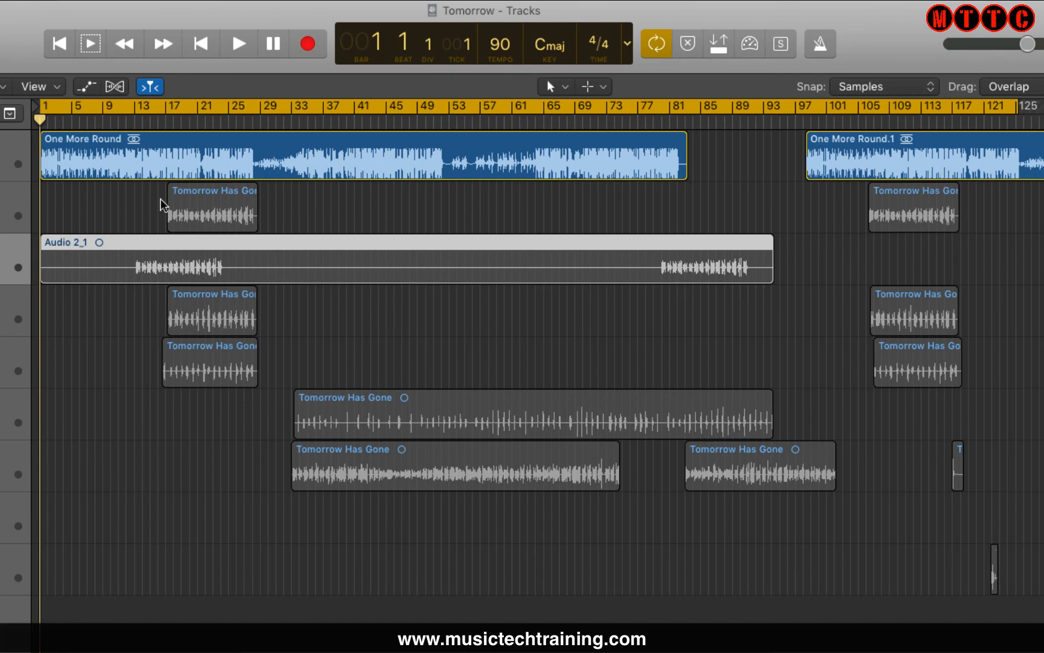
pyautogui.moveTo(107, 200)
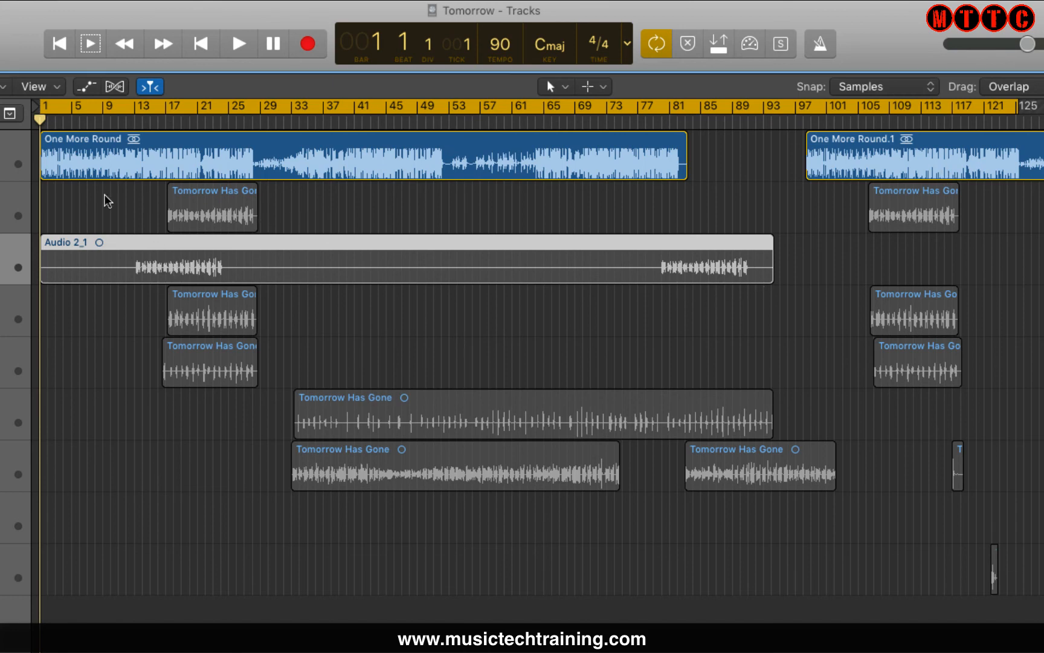
pyautogui.moveTo(119, 273)
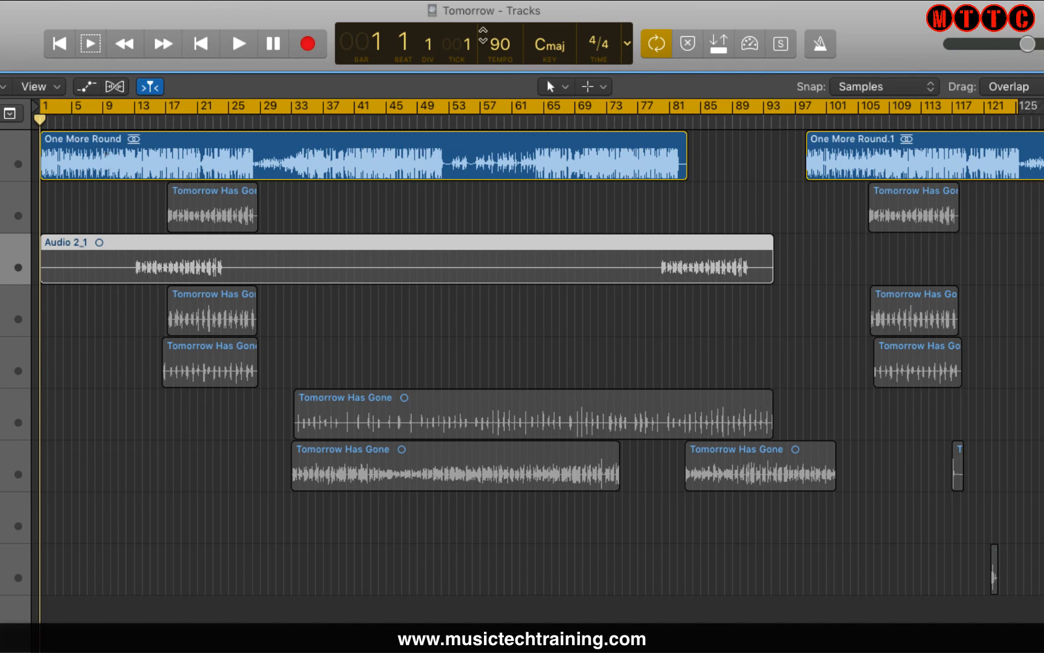
pyautogui.moveTo(500, 44)
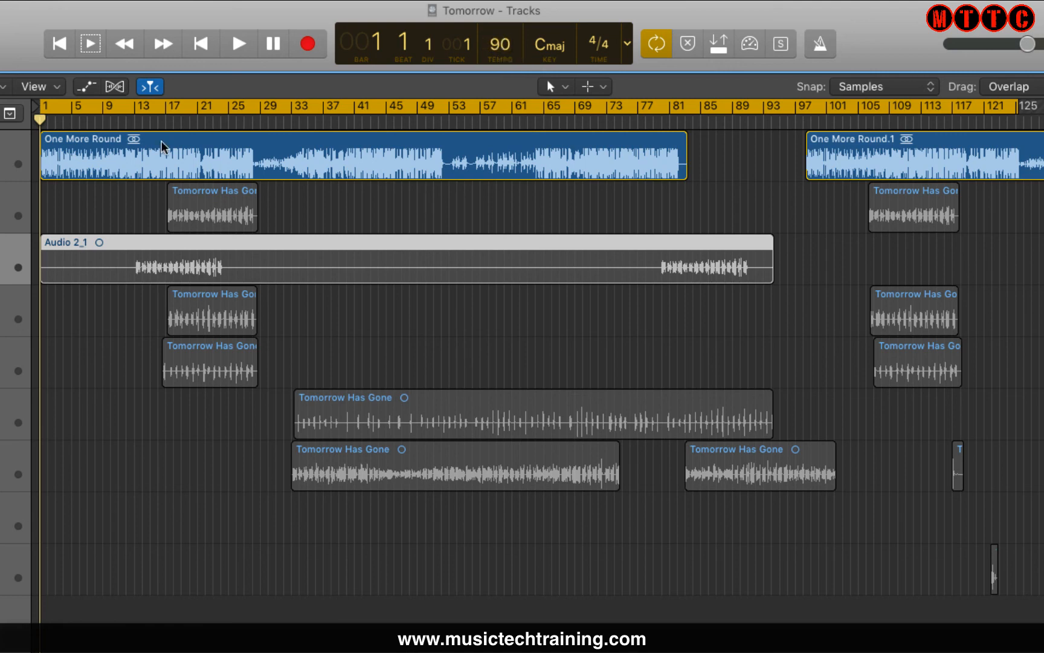
pyautogui.moveTo(111, 261)
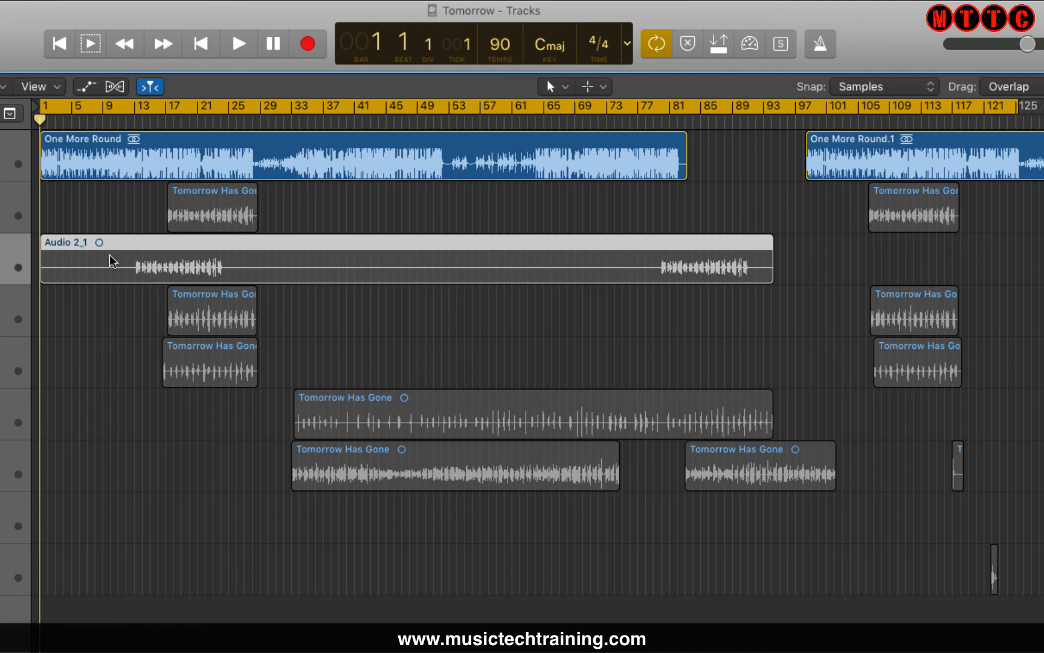
pyautogui.moveTo(3, 516)
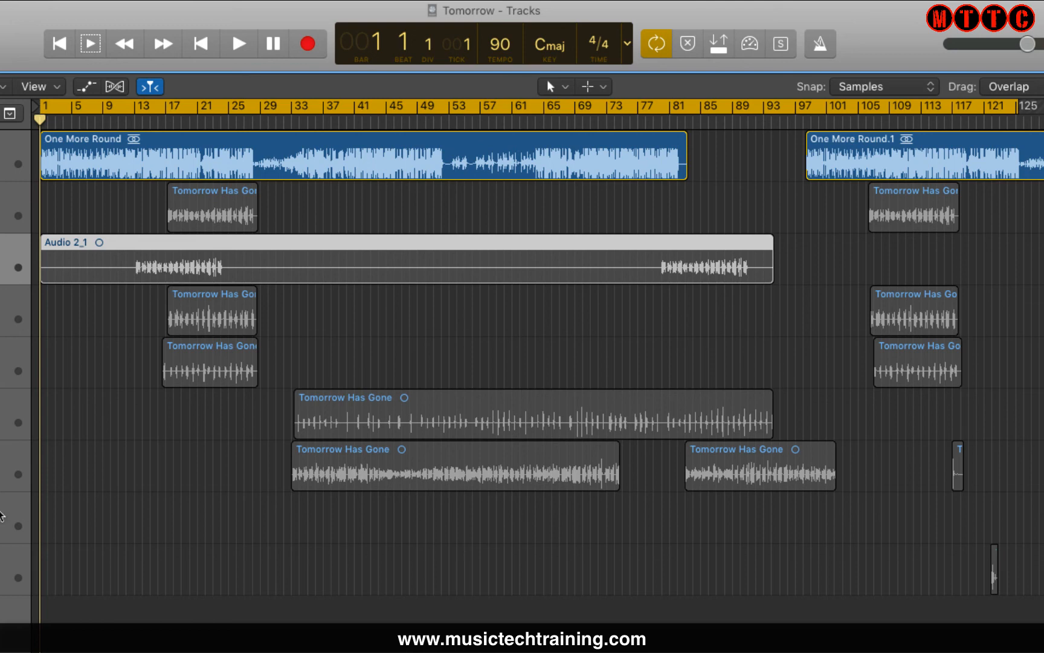
pyautogui.moveTo(5, 554)
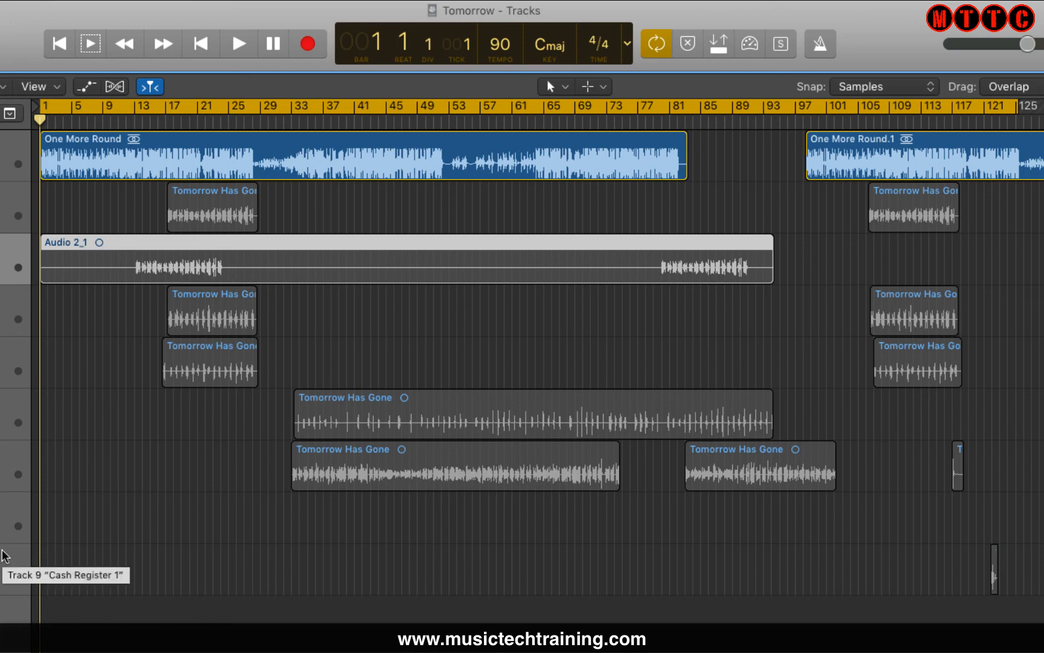
pyautogui.moveTo(4, 293)
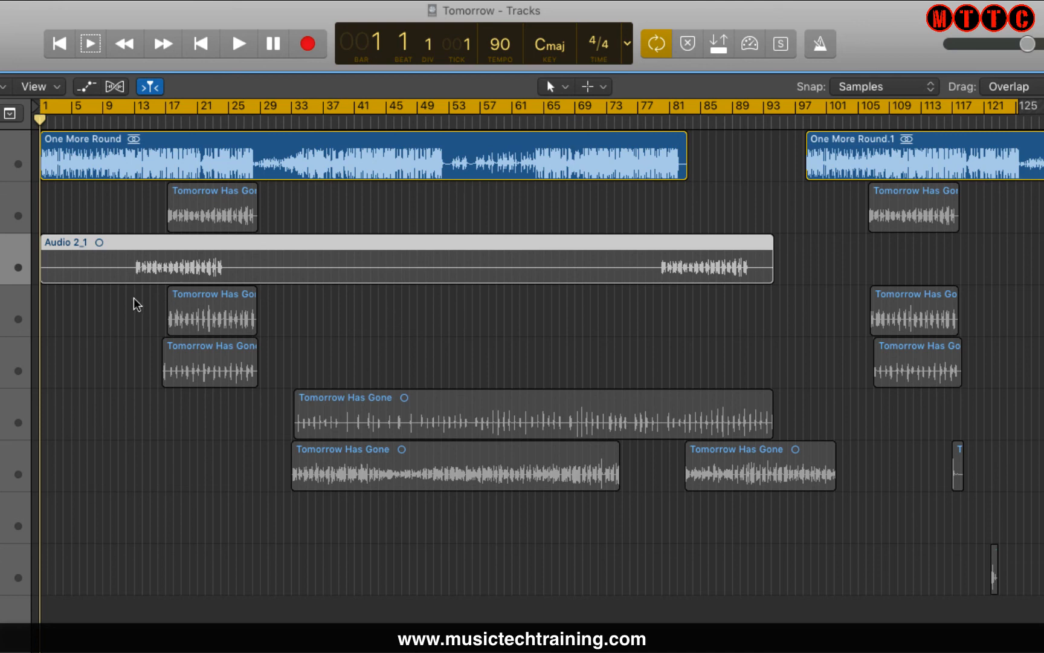
pyautogui.moveTo(635, 223)
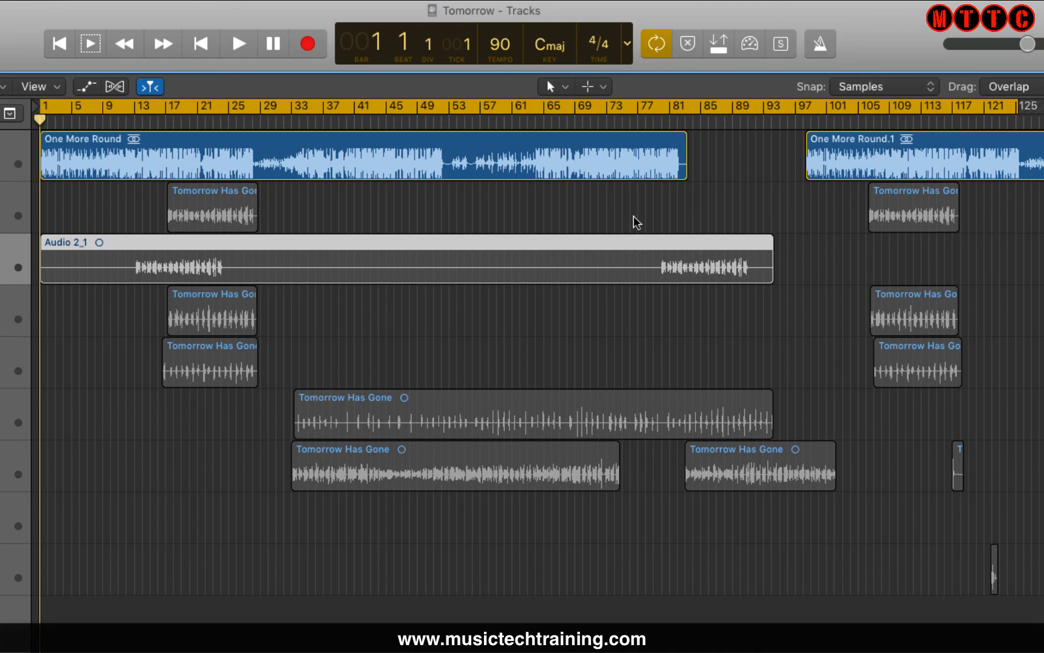